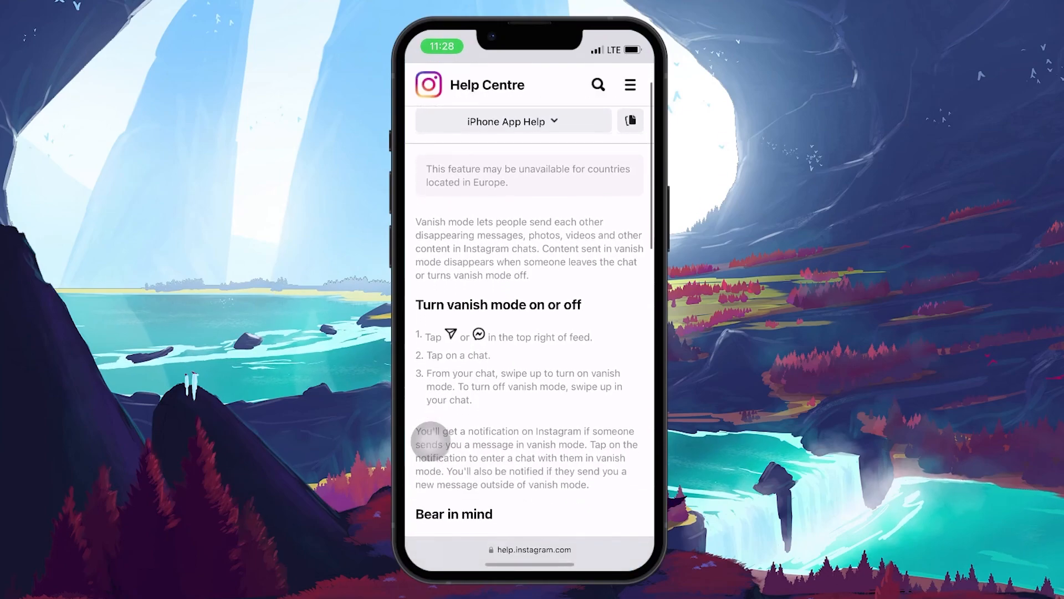
Scroll the Help Centre article on turning vanish mode on or off, then return home.
scroll(up, 3)
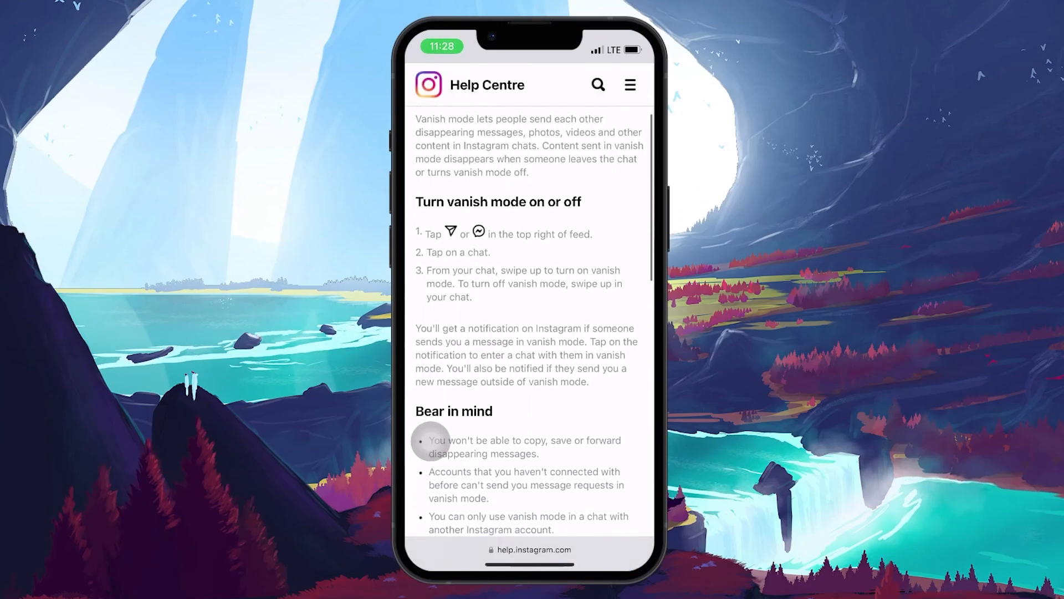
scroll(down, 3)
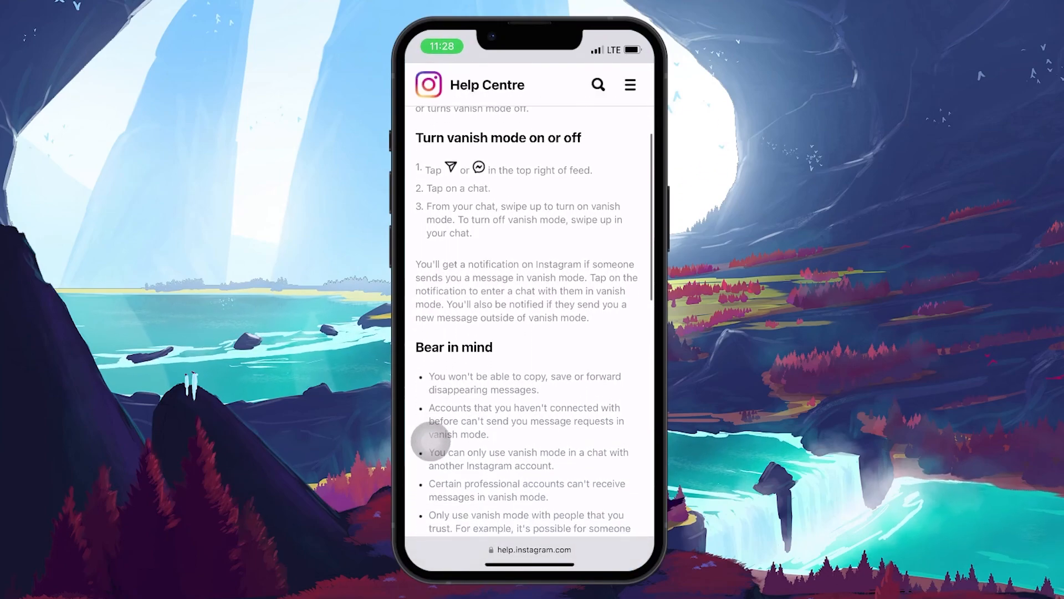
scroll(down, 3)
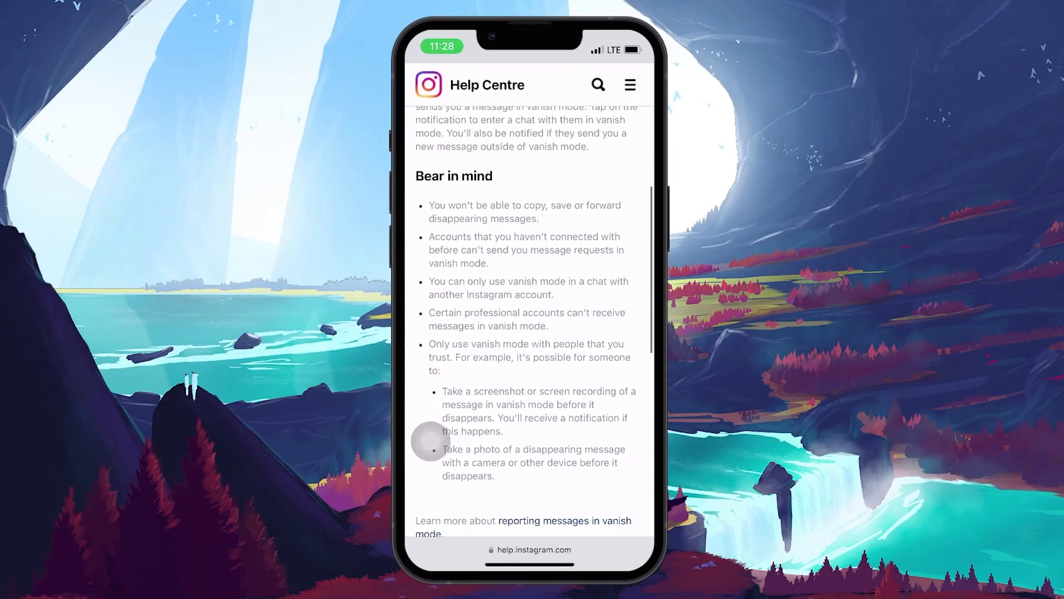
scroll(up, 3)
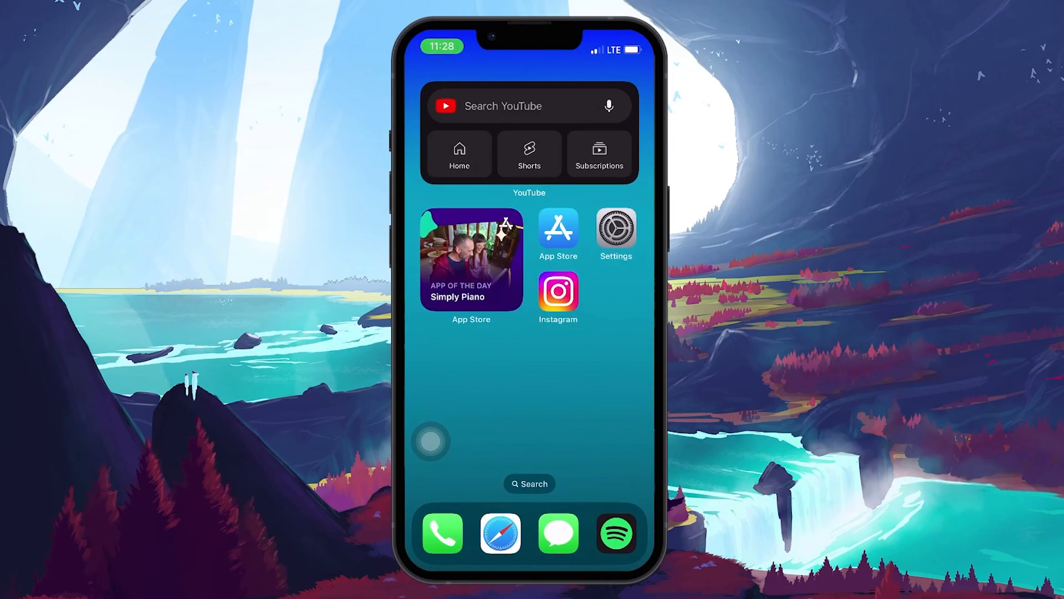
Launch Instagram, go to the direct messages inbox and enter a chat.
click(558, 292)
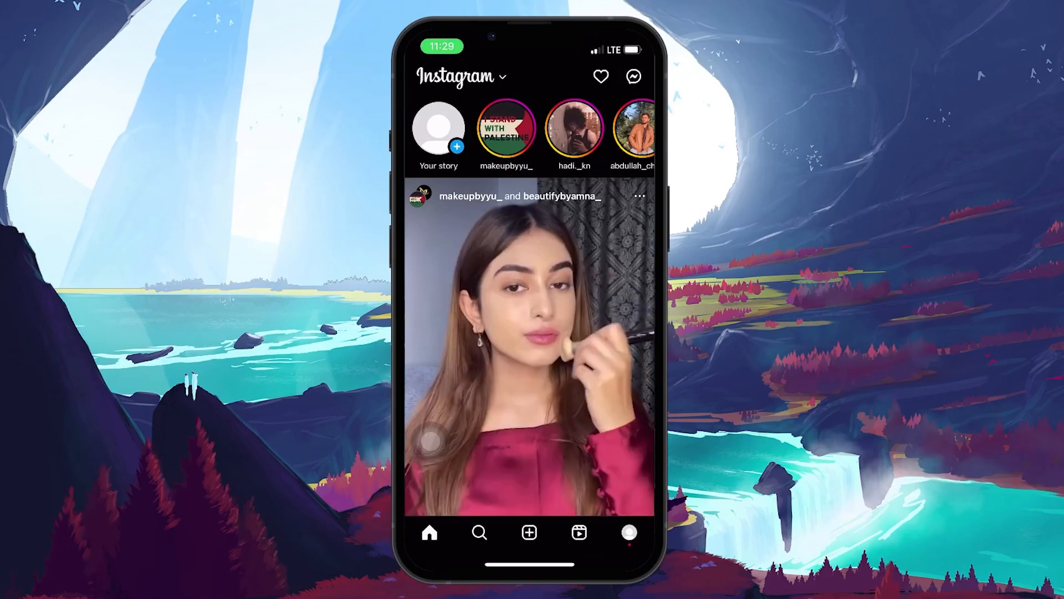
click(632, 77)
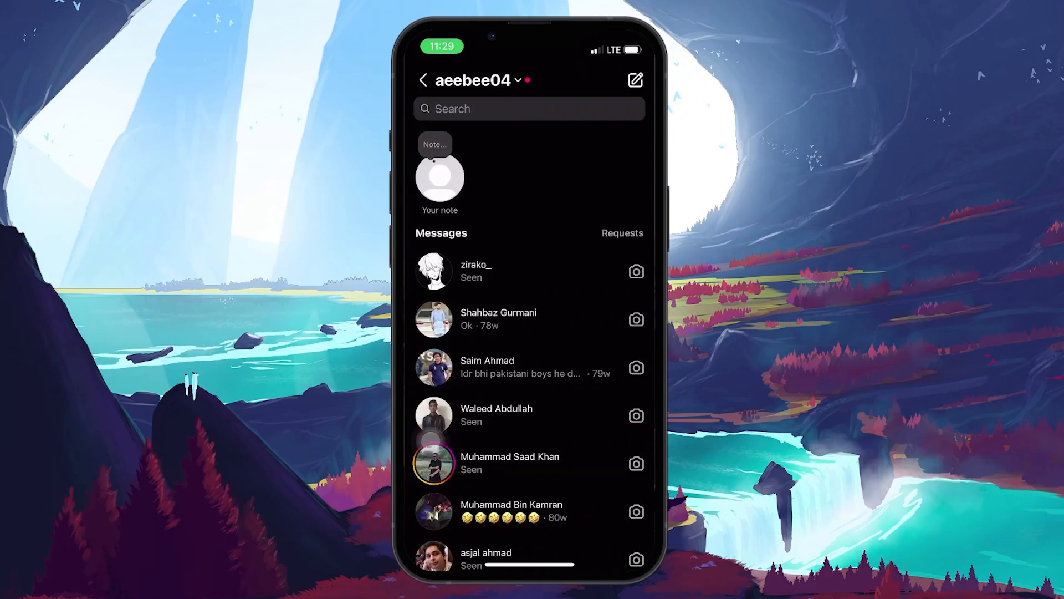
click(496, 415)
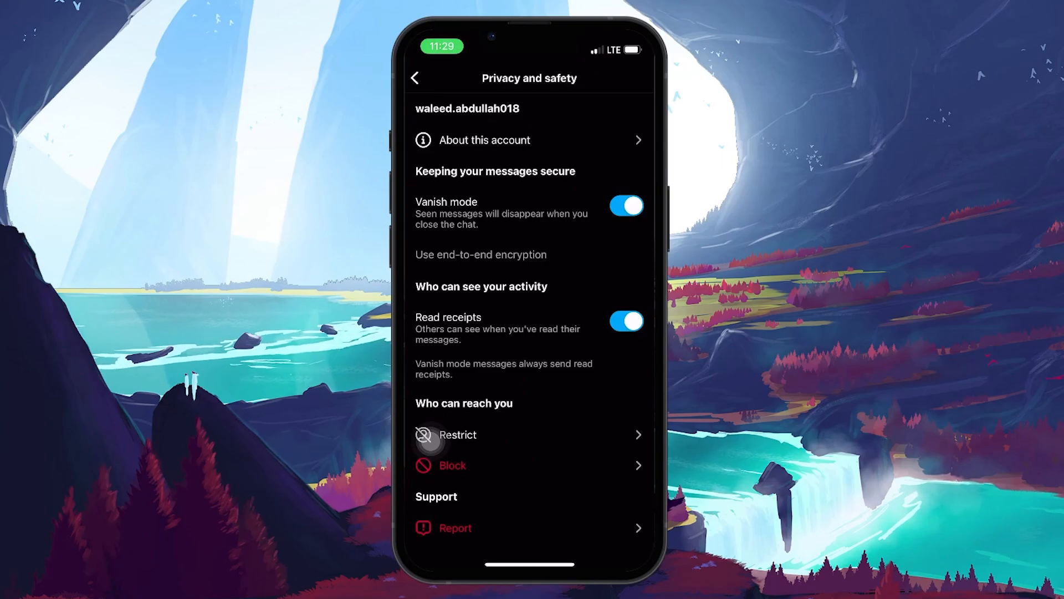
Switch the Vanish mode toggle off for this chat, leaving read receipts on.
click(625, 205)
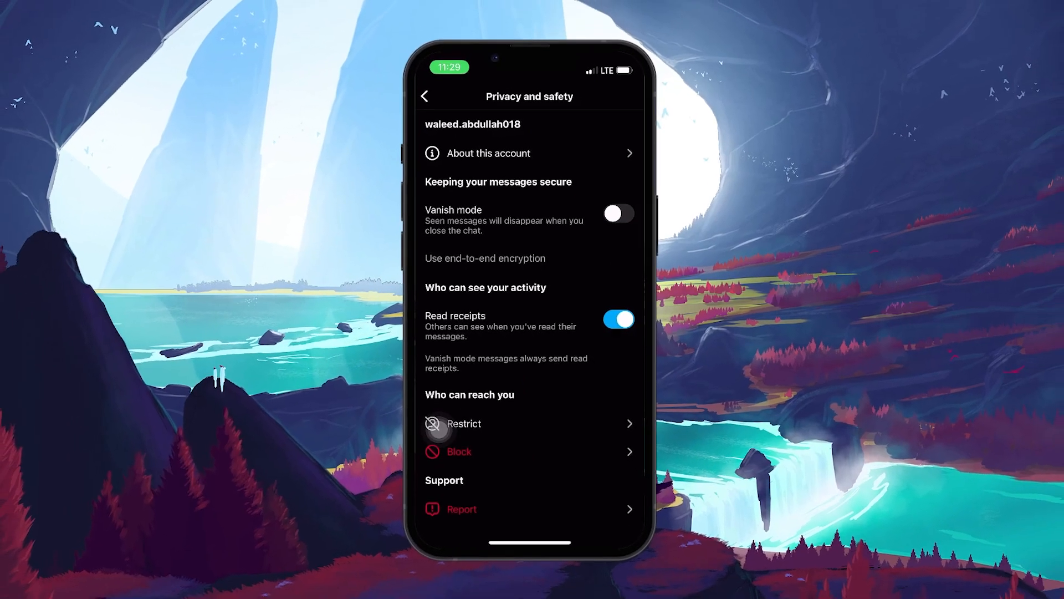